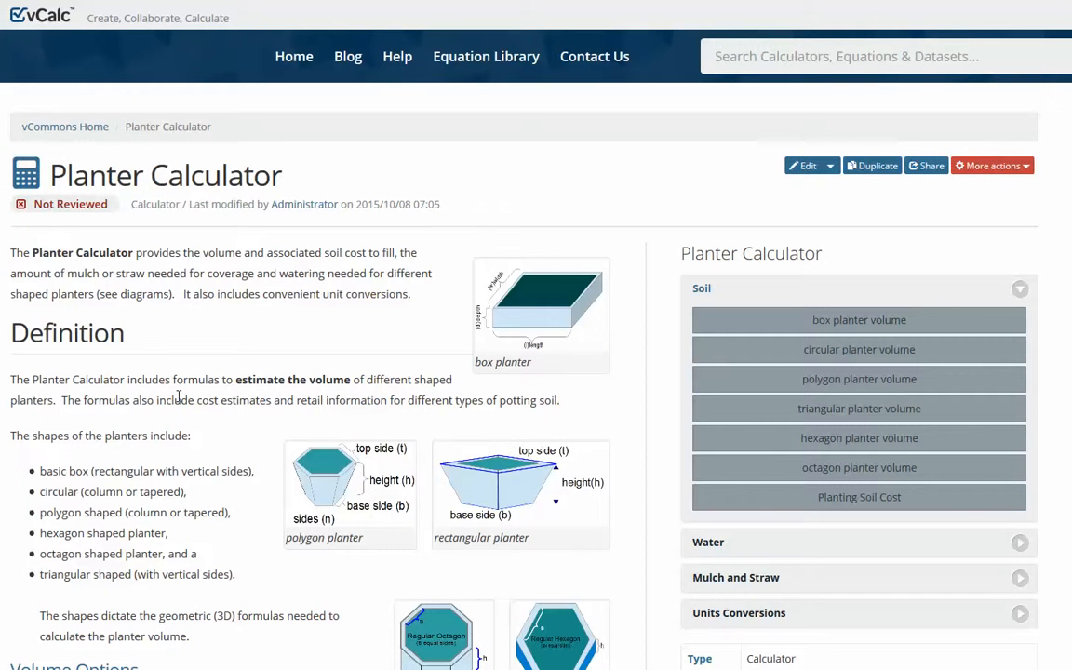
mouse_move(195, 357)
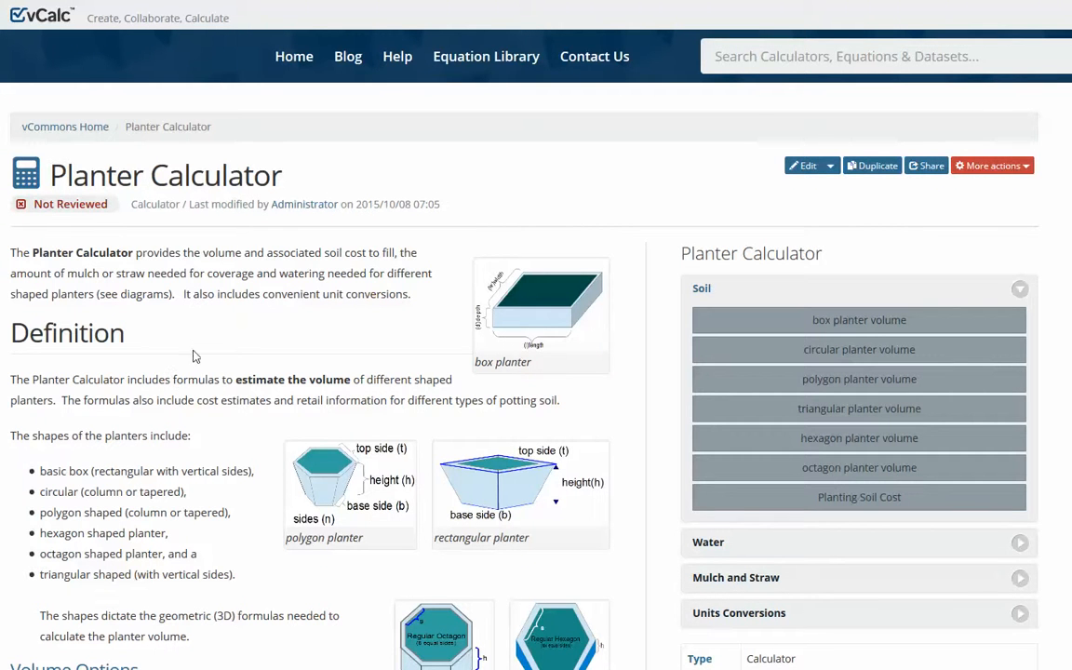
mouse_move(224, 339)
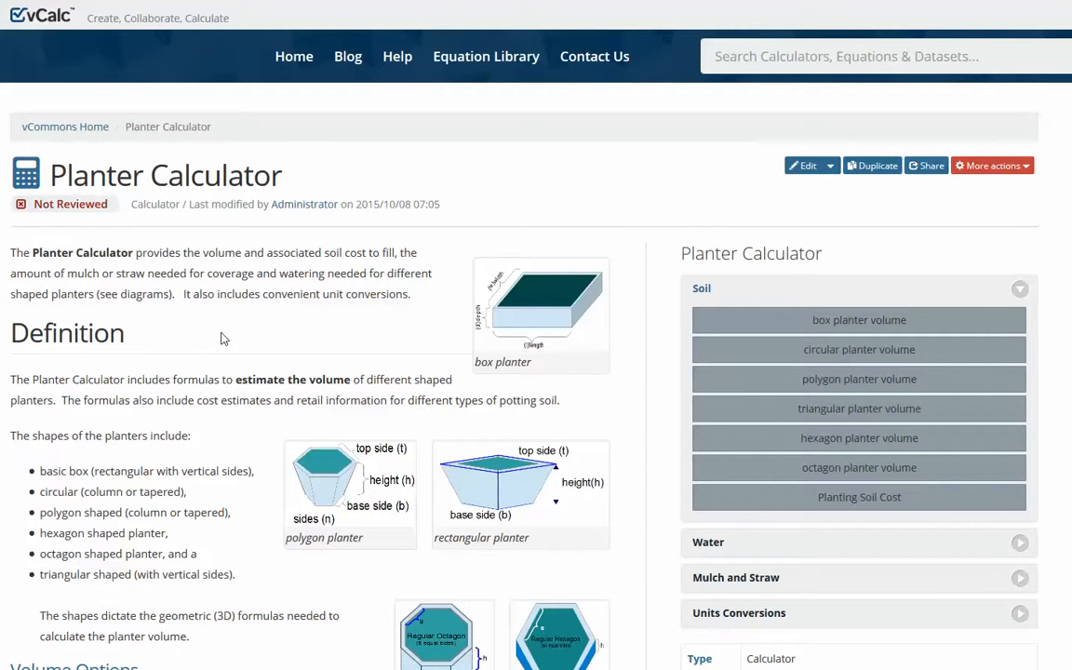
mouse_move(227, 337)
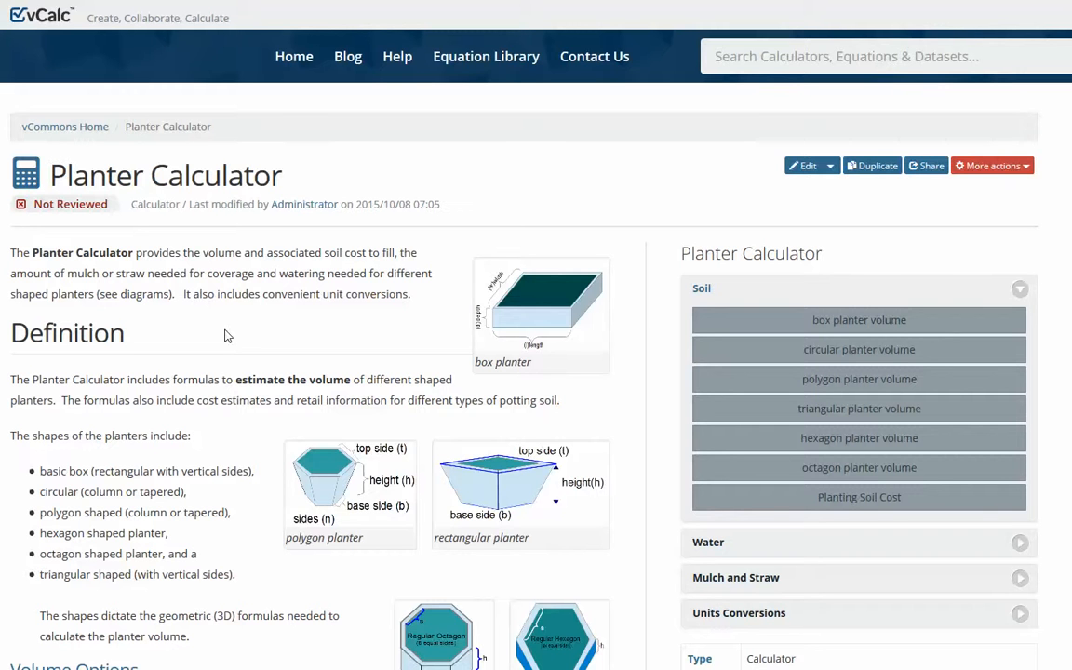
mouse_move(390, 309)
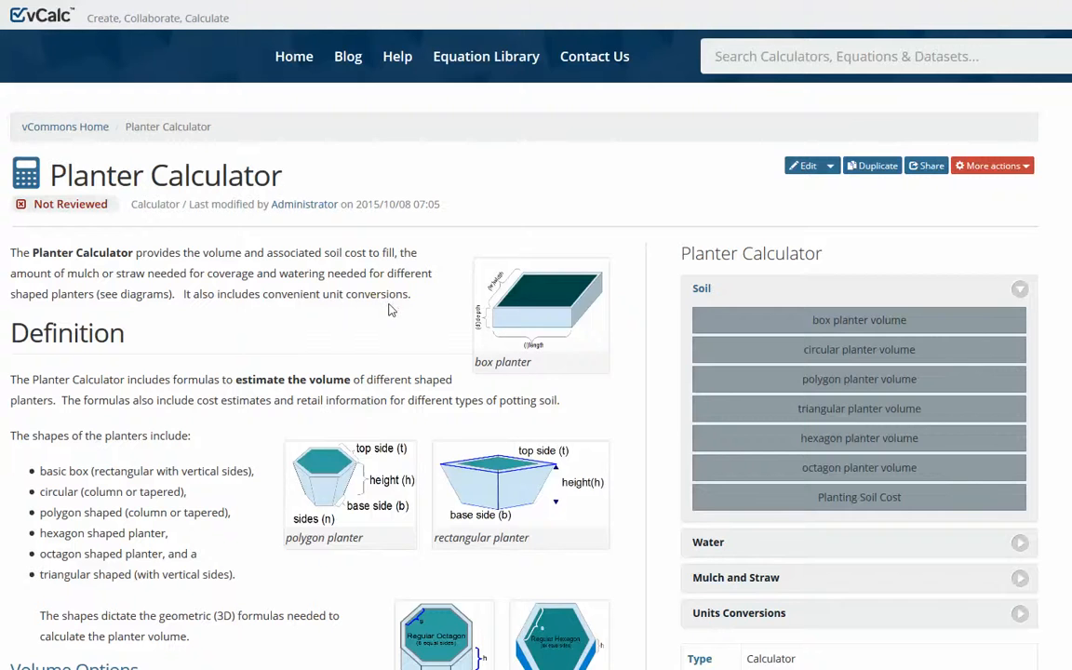
Bring up the box planter volume calculator from the Planter Calculator list.
scroll("down", 3)
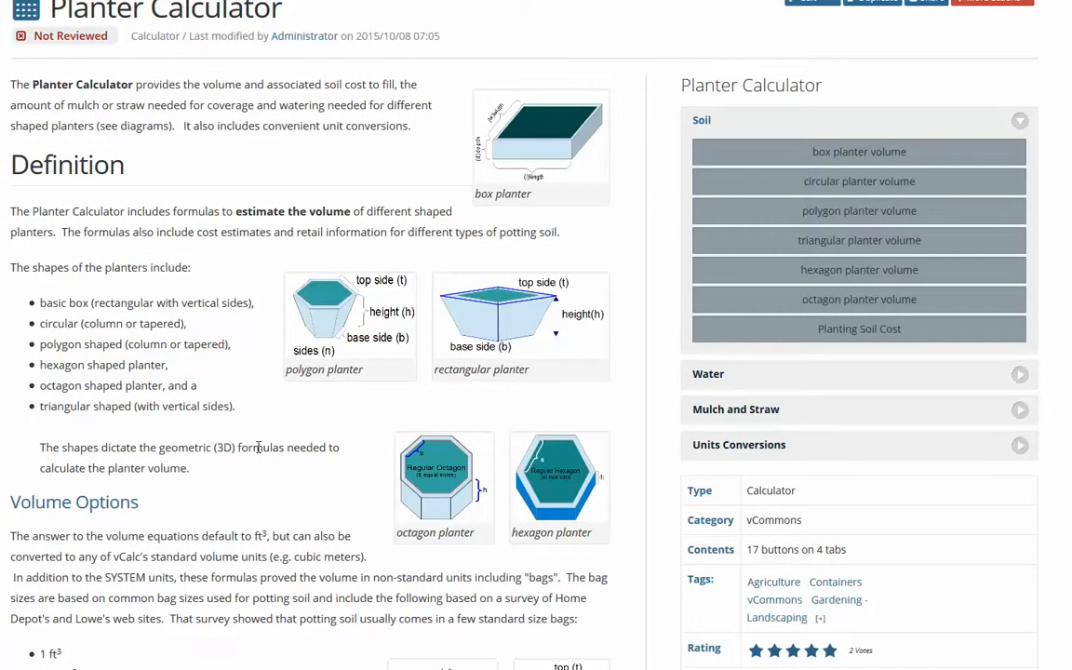
scroll("up", 3)
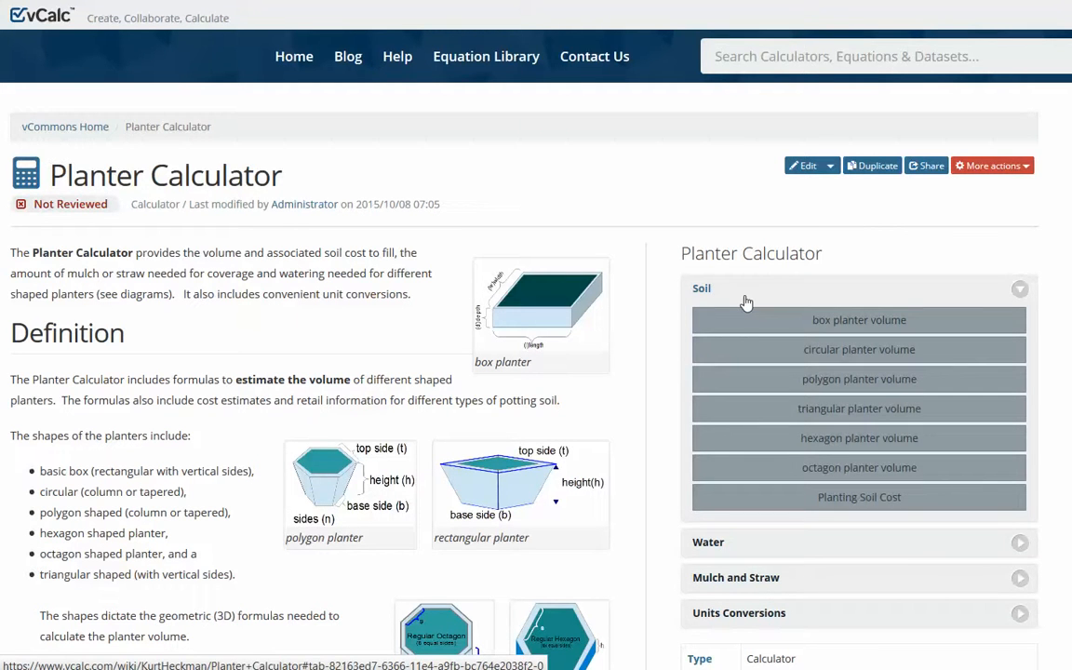
mouse_move(859, 320)
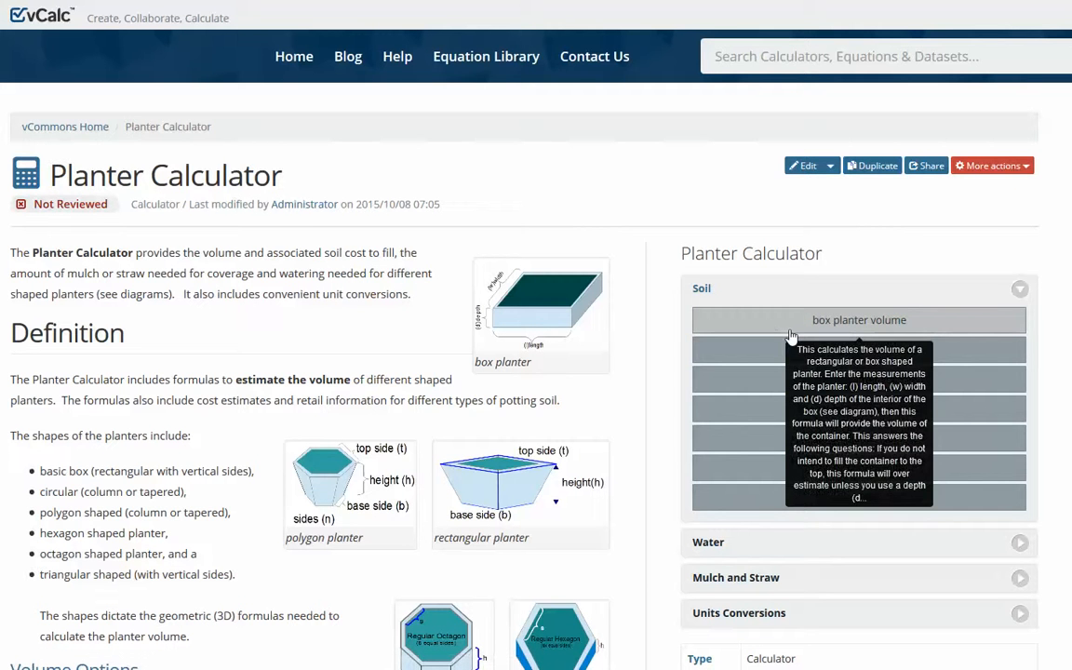
mouse_move(860, 349)
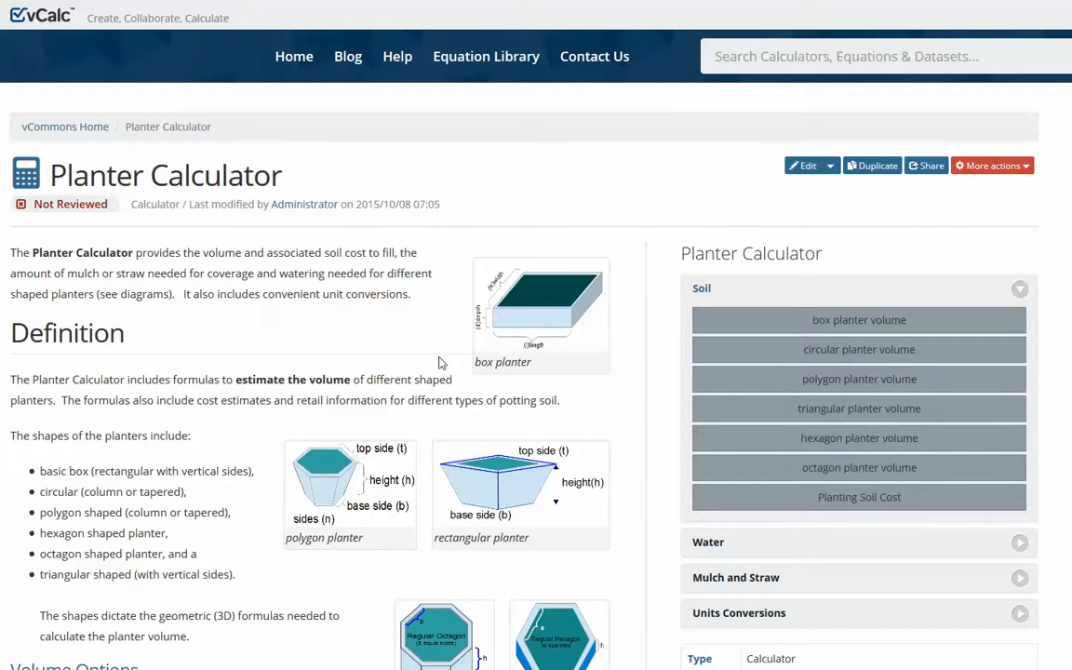
mouse_move(754, 510)
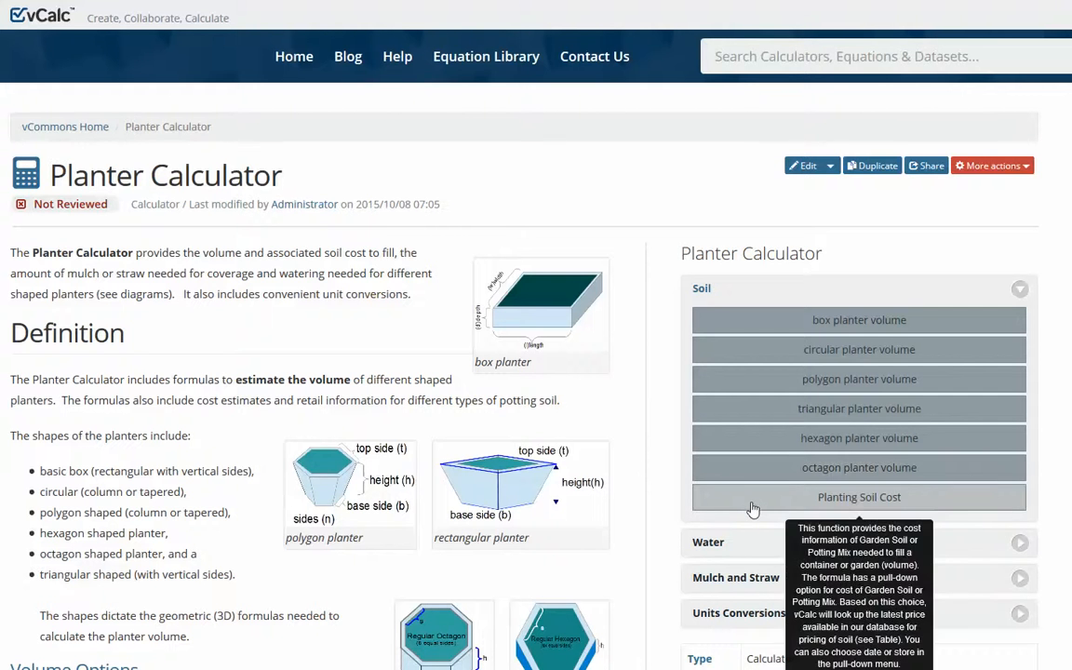
mouse_move(380, 358)
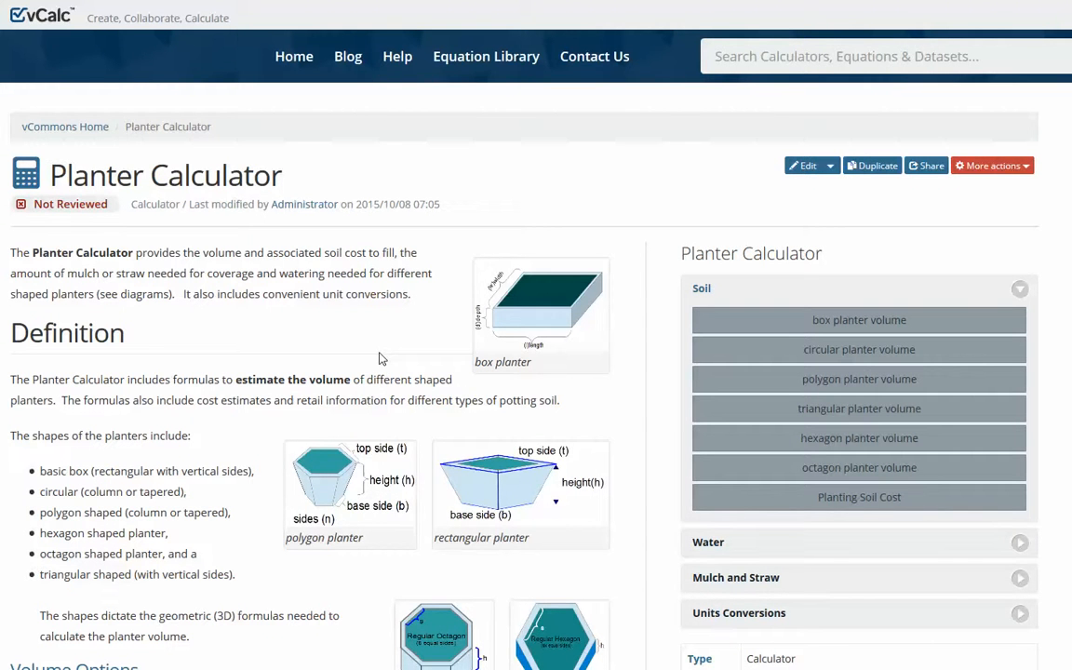
scroll("down", 3)
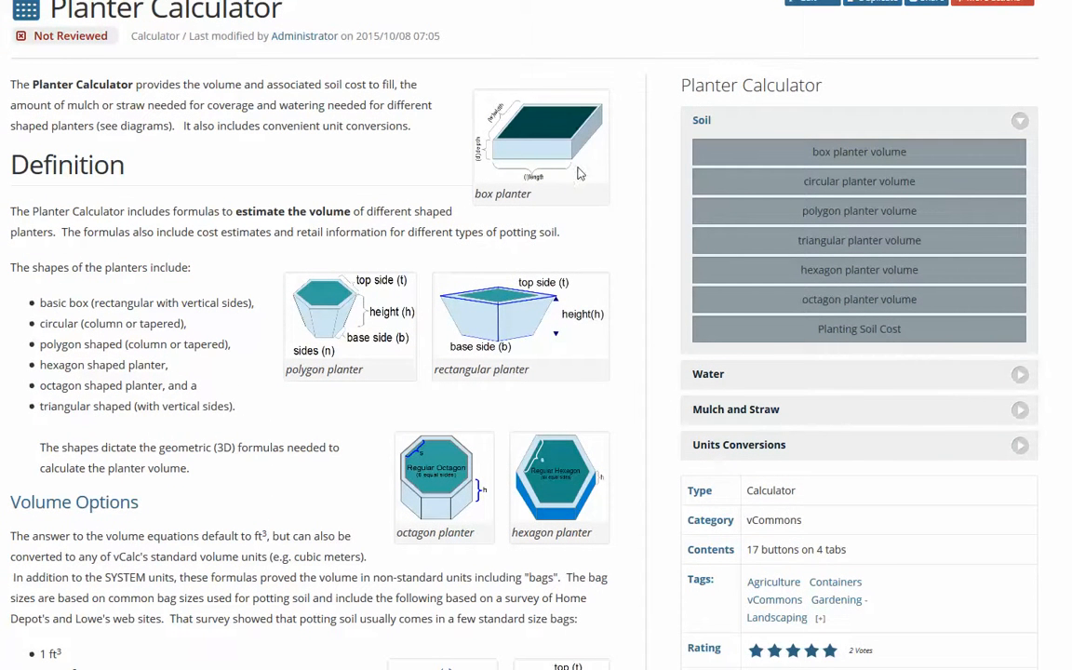
mouse_move(570, 177)
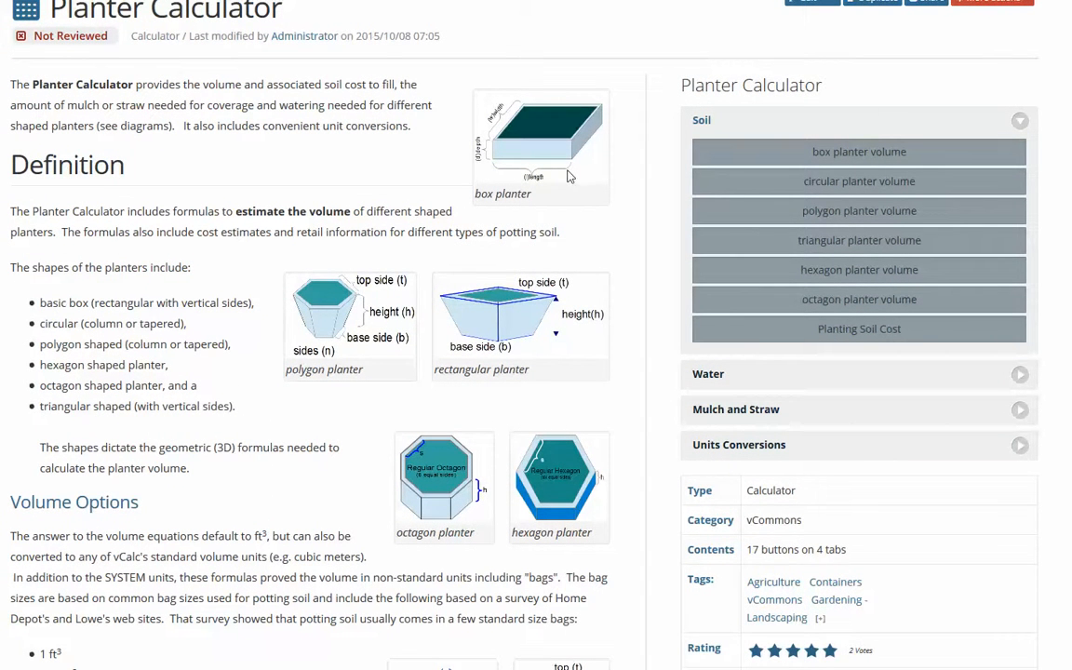
mouse_move(573, 115)
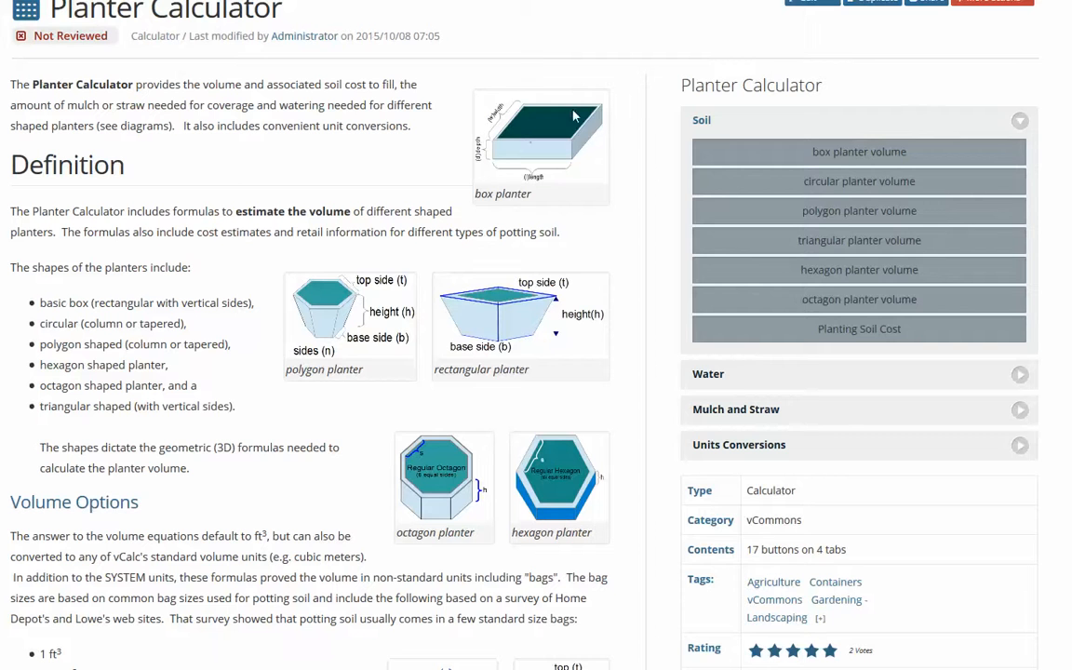
mouse_move(859, 153)
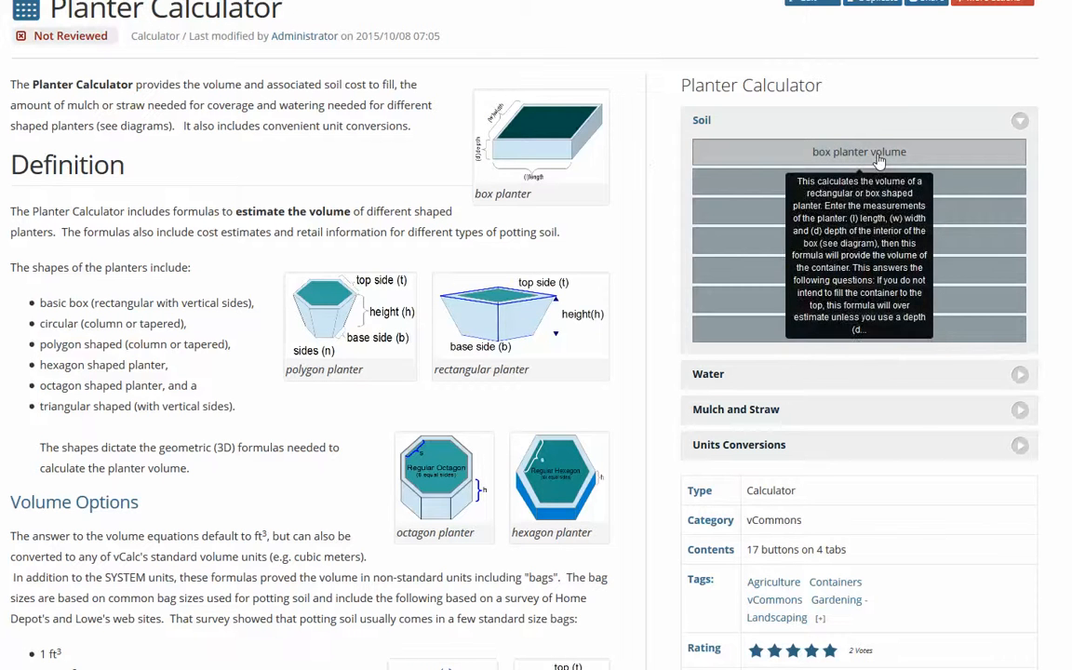
left_click(860, 153)
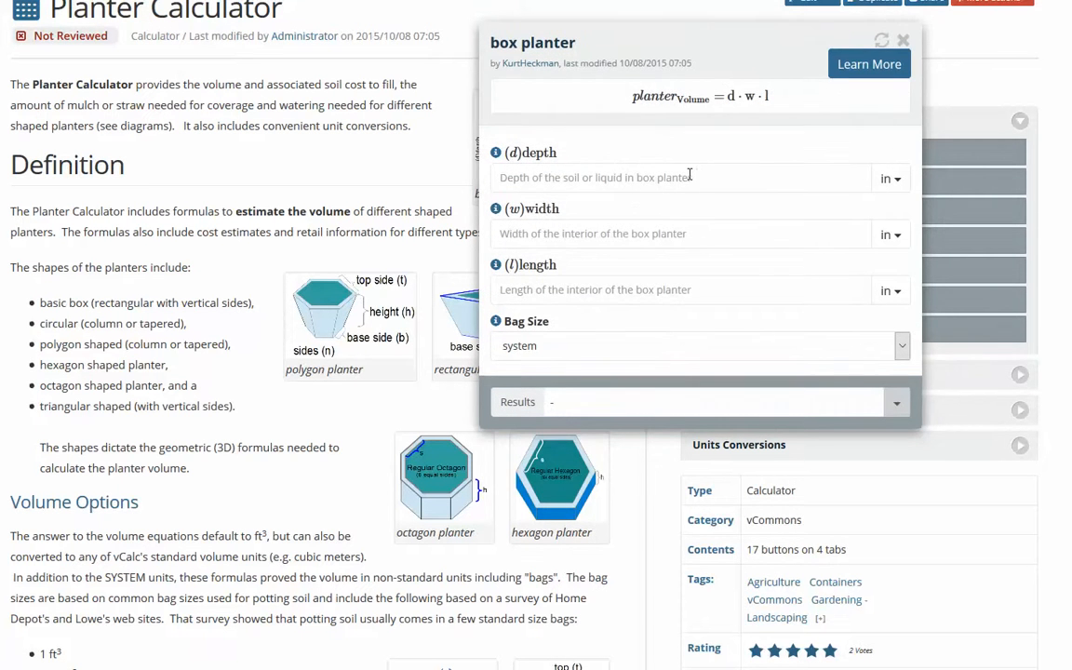
Enter depth 8 in, width 24 in and length 24 in to get about 2.67 ft³.
left_click(681, 177)
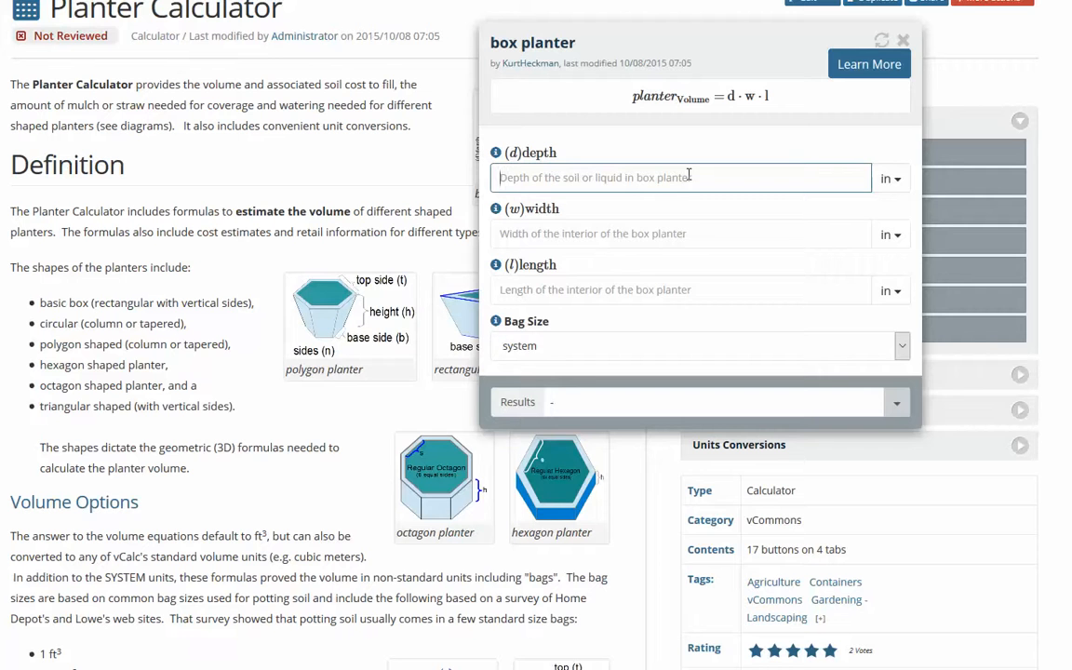
type("8")
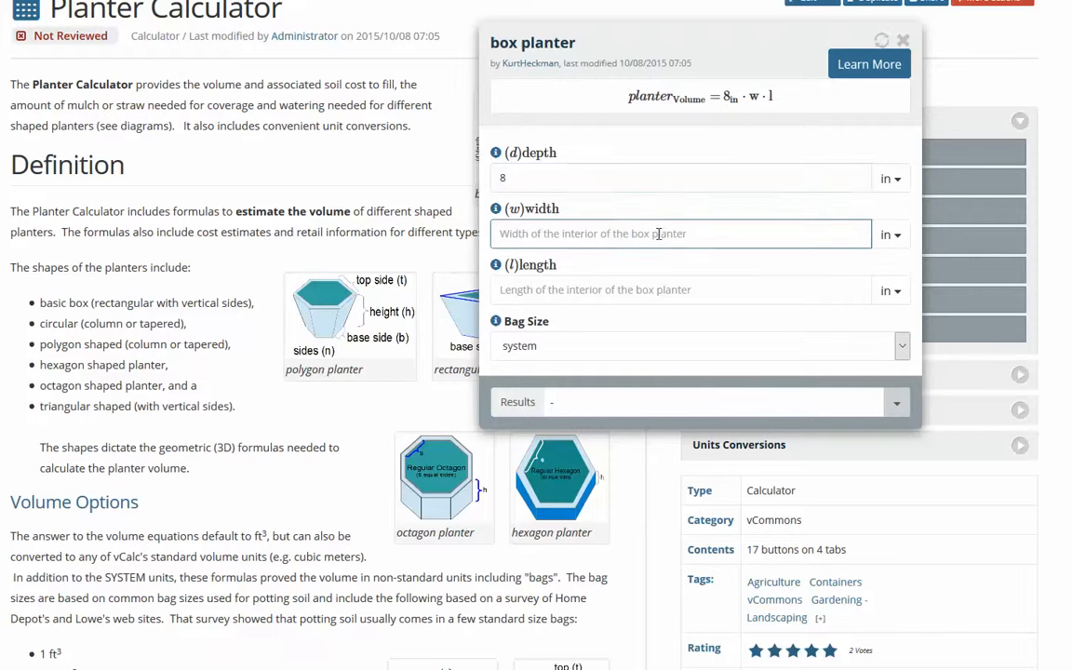
type("24")
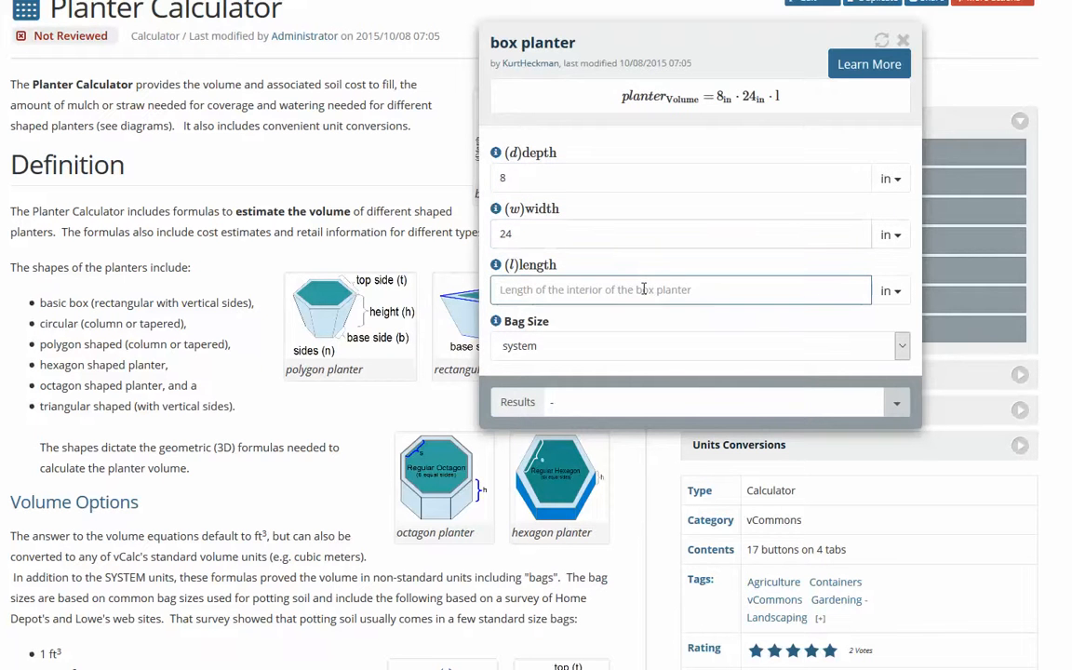
type("24")
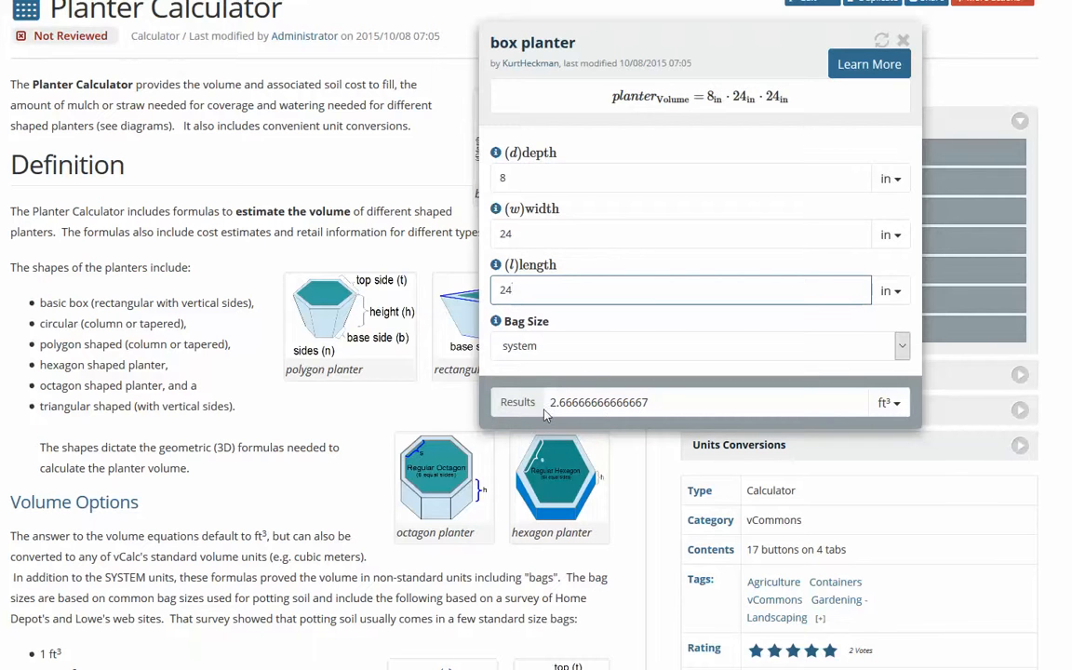
mouse_move(670, 409)
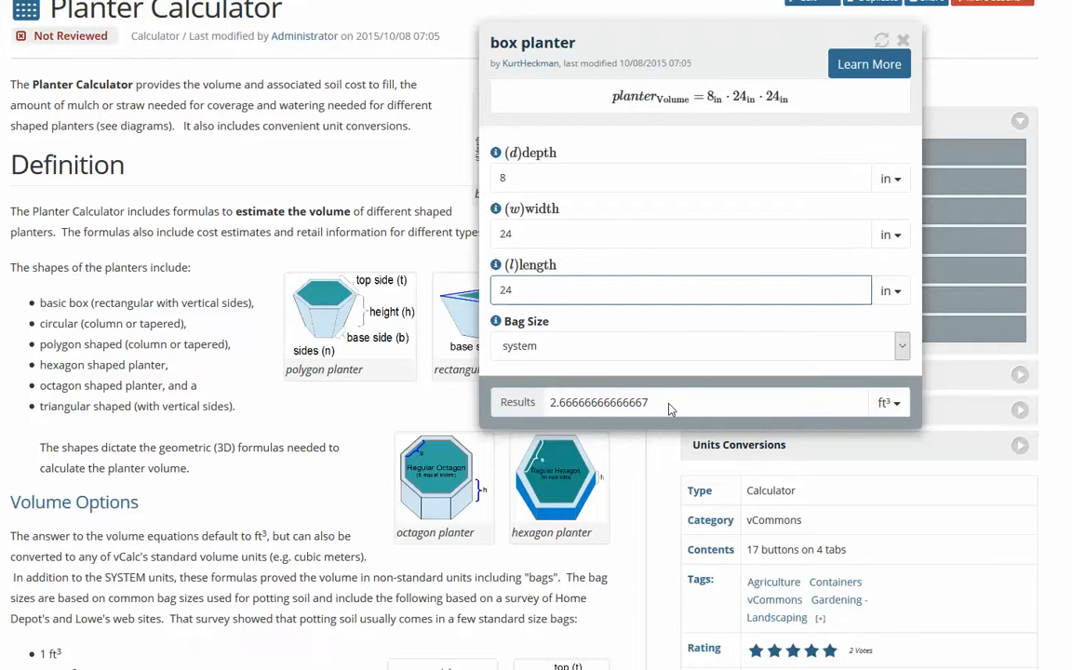
Choose a 2.5 cubic foot bag size from the Bag Size list to get the bag count.
left_click(900, 345)
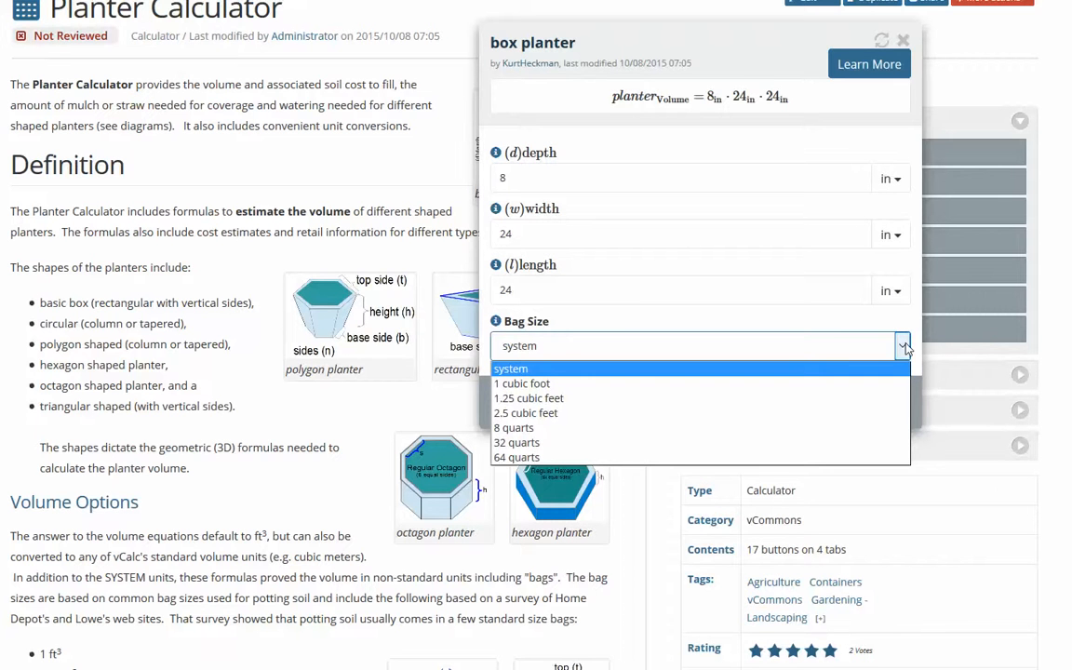
mouse_move(878, 365)
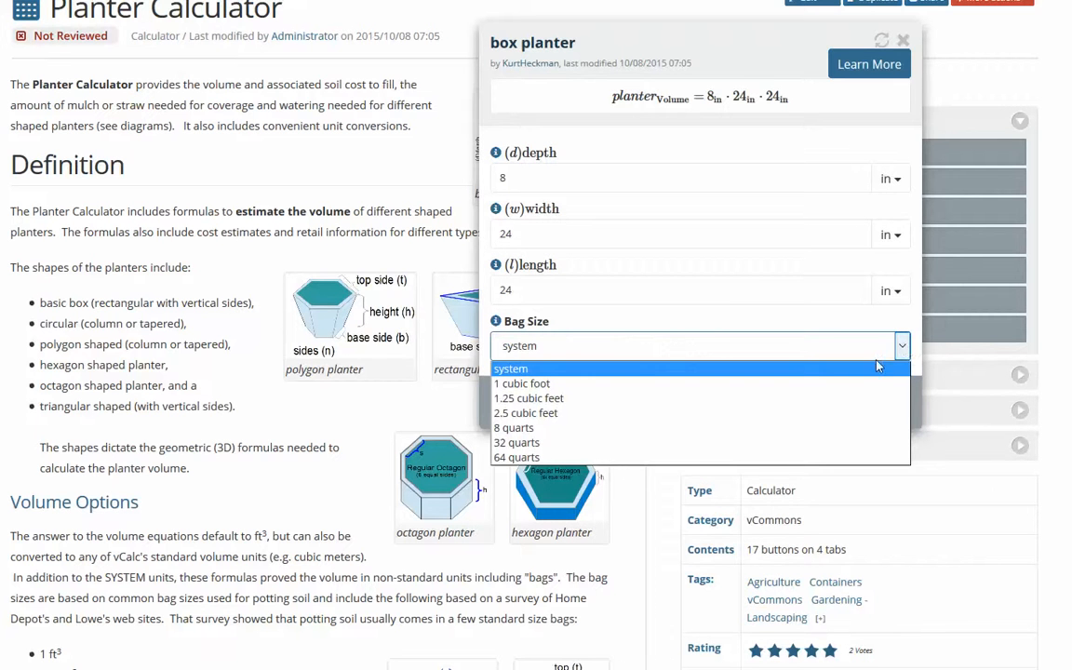
mouse_move(644, 414)
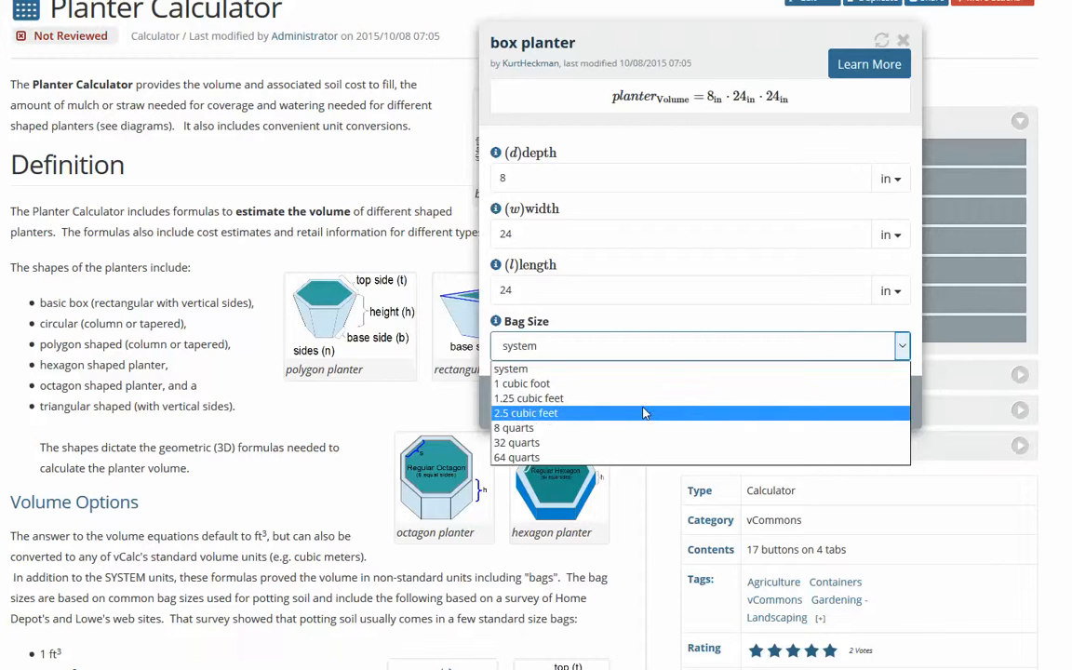
left_click(528, 399)
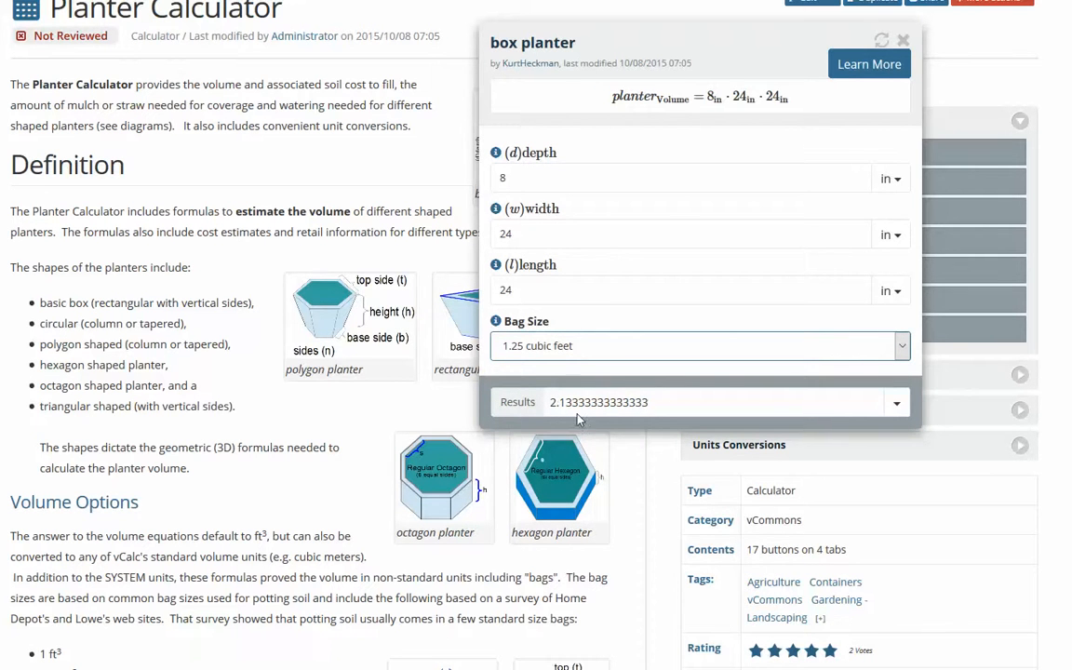
mouse_move(629, 350)
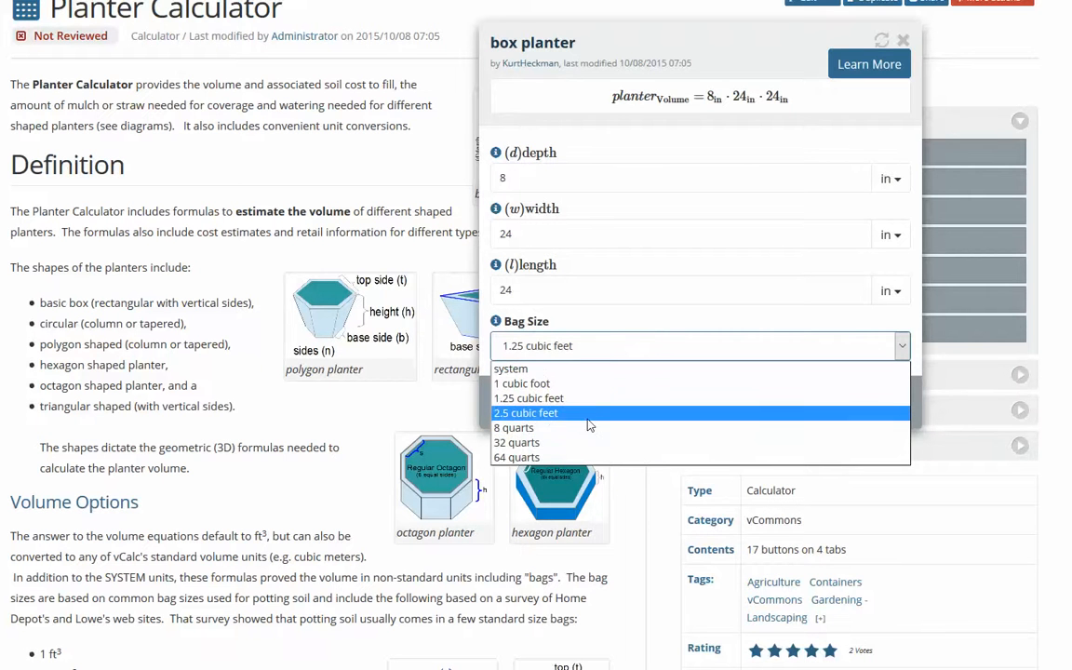
left_click(525, 414)
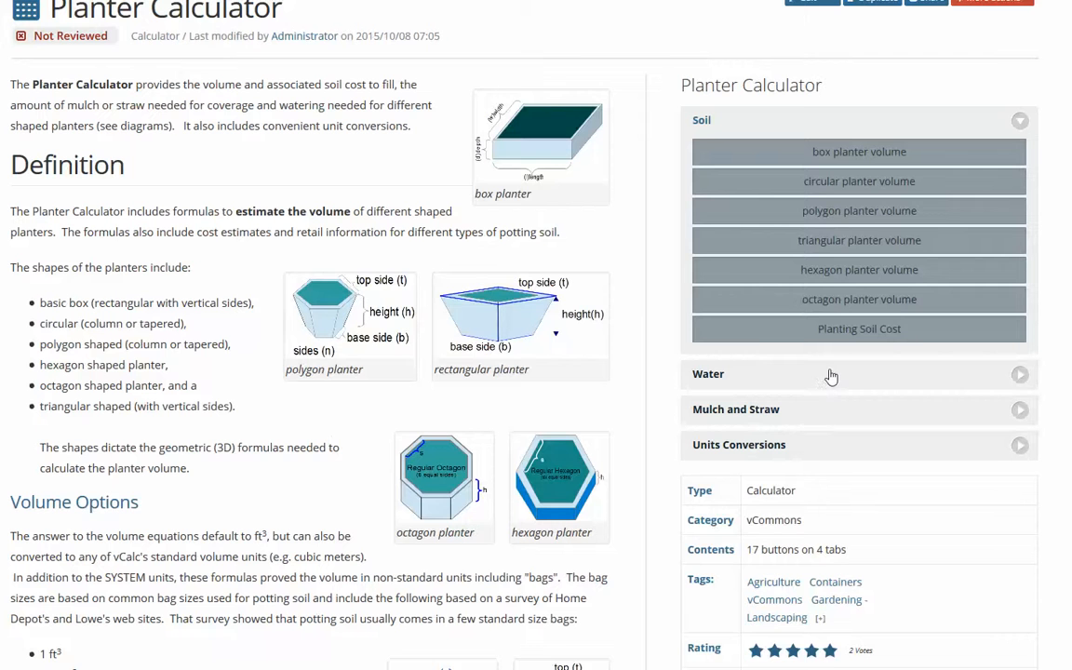
mouse_move(858, 328)
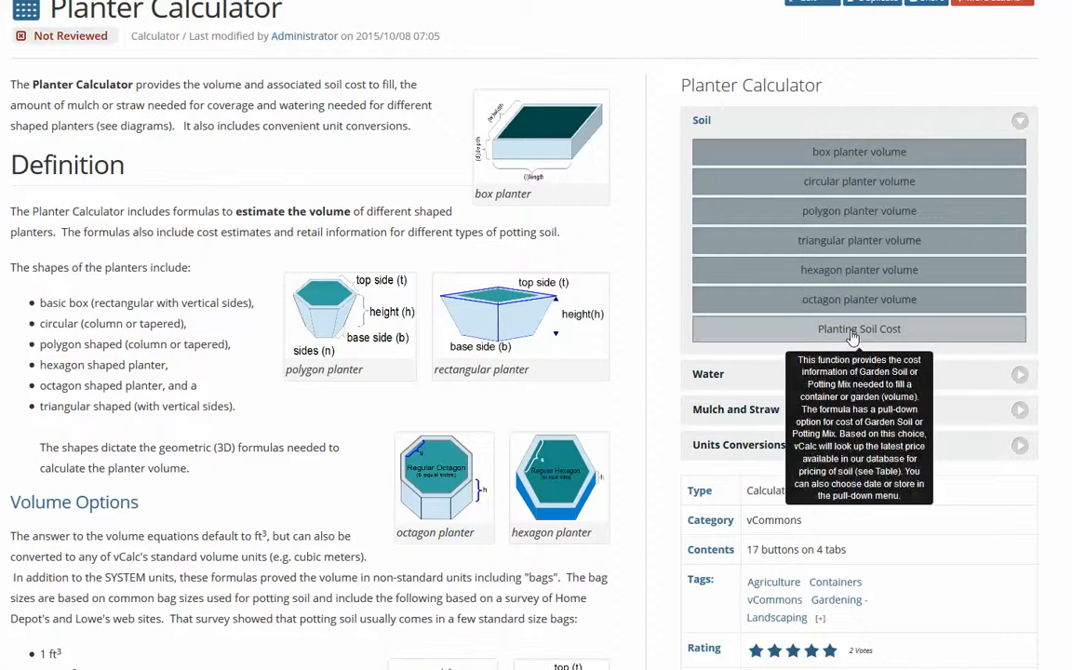
In the Planting Soil Cost calculator, change the volume from 1 to 5 ft³ ($13.97 → $27.94).
left_click(859, 328)
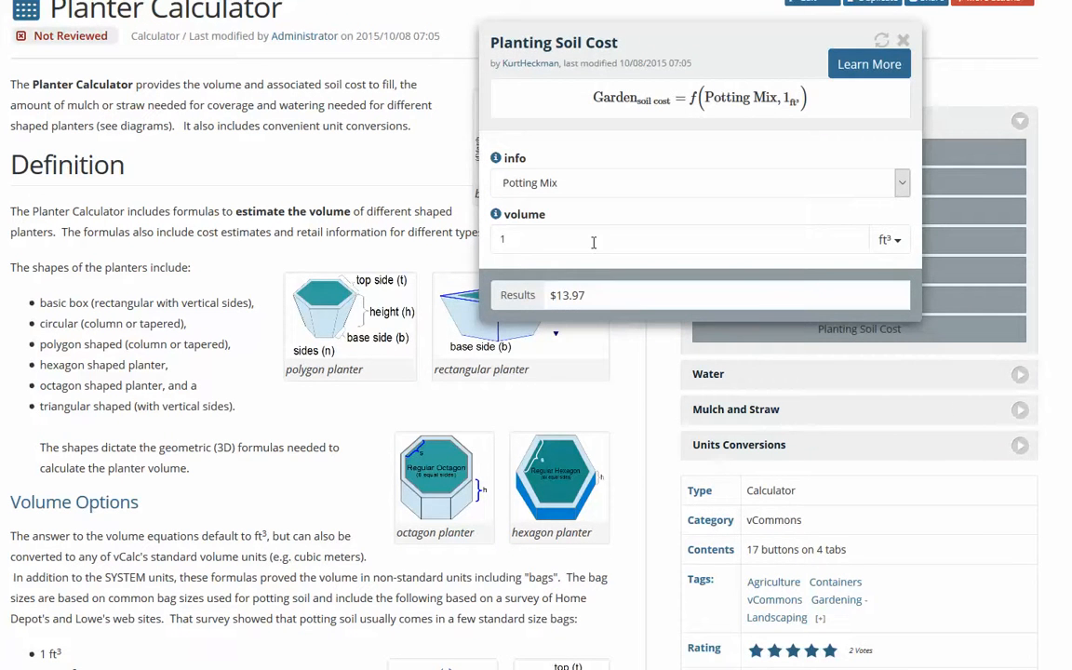
left_click(680, 238)
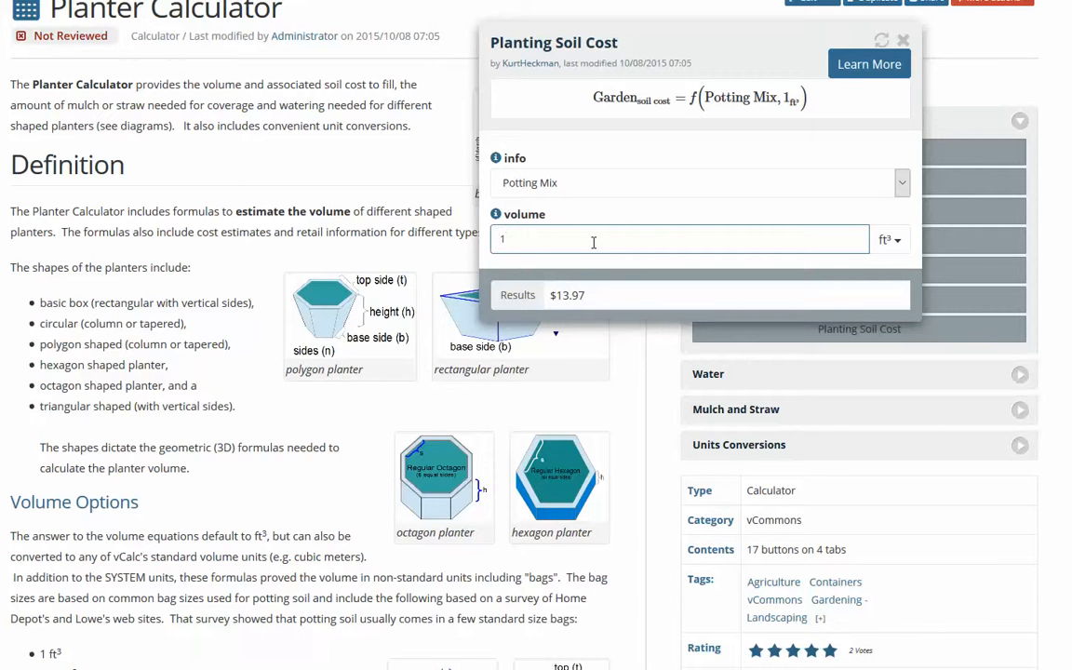
left_click(677, 238)
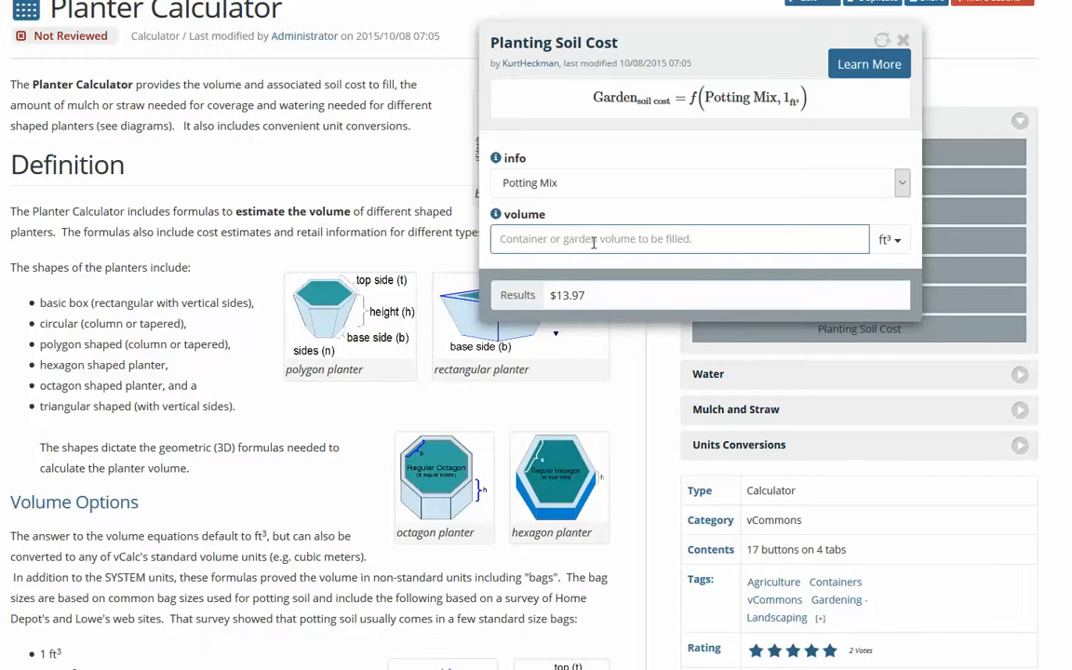
type("5")
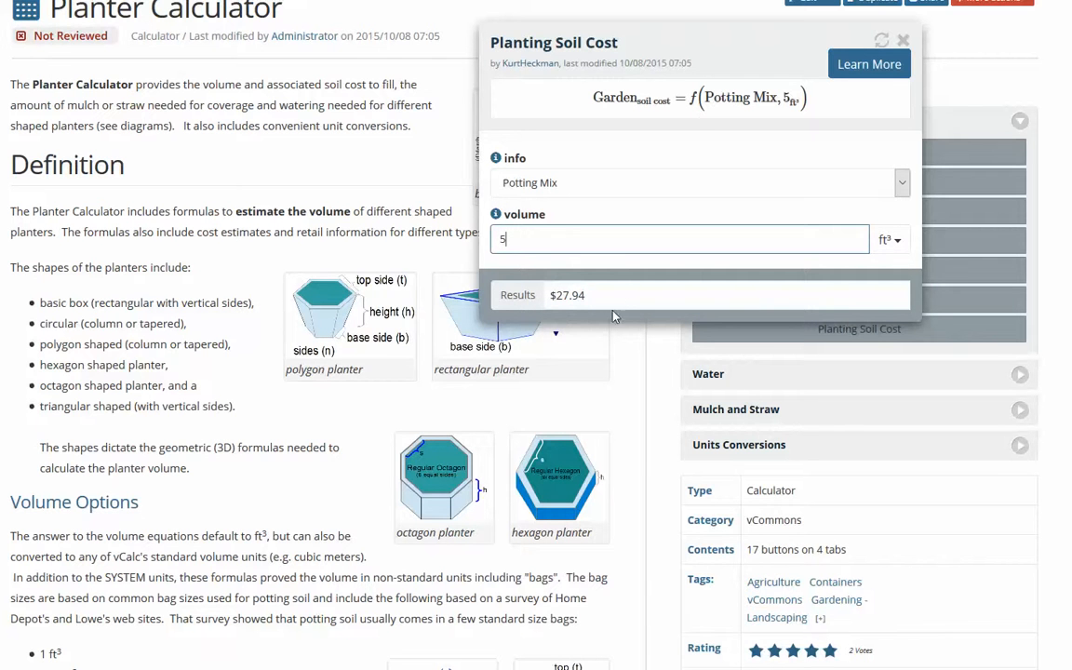
Price Garden Soil instead ($23.91), show the source store, then close the calculator.
left_click(700, 183)
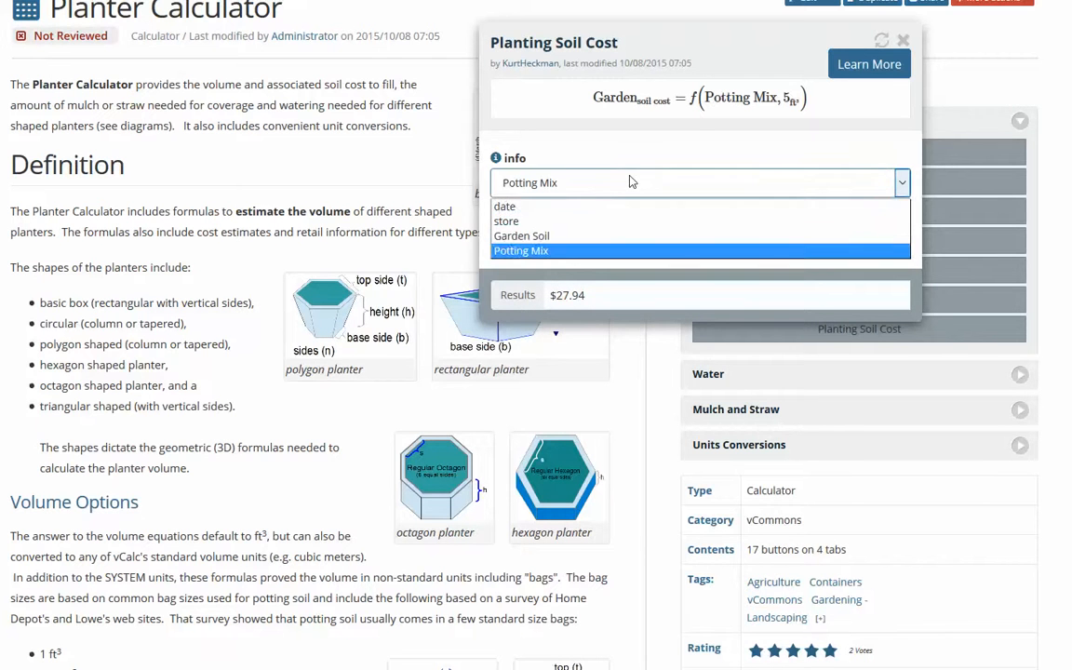
left_click(521, 234)
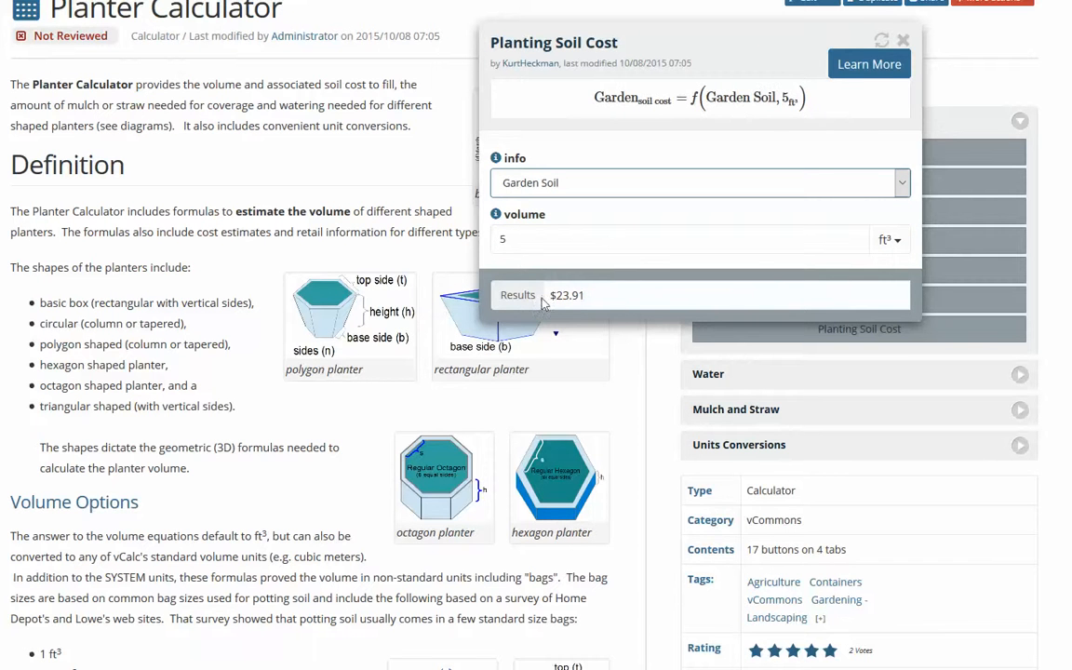
left_click(698, 182)
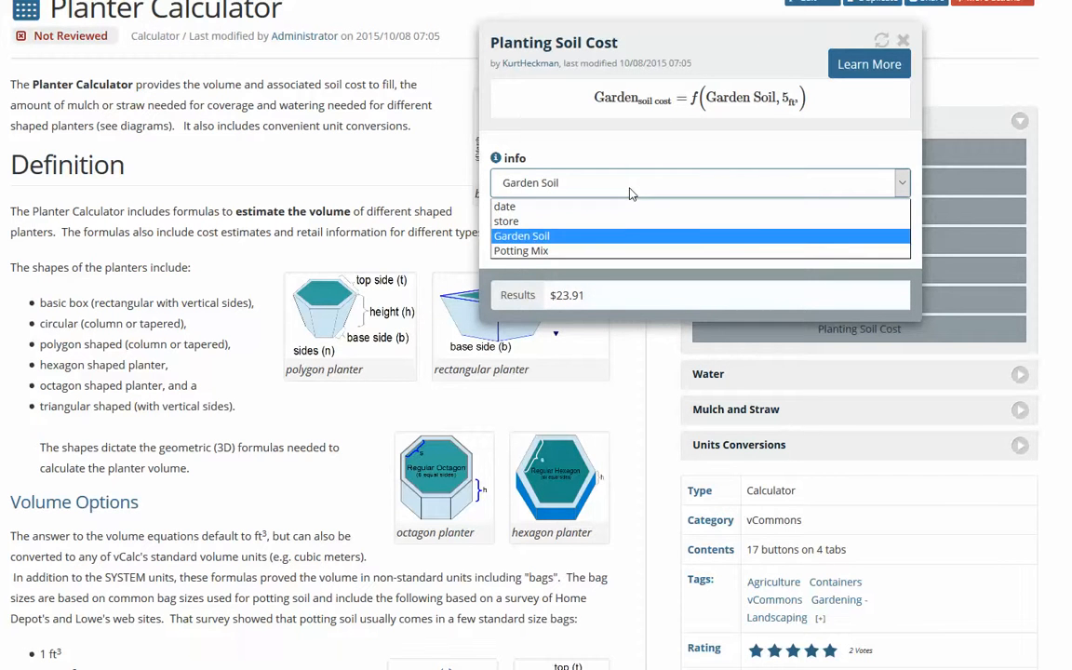
left_click(505, 204)
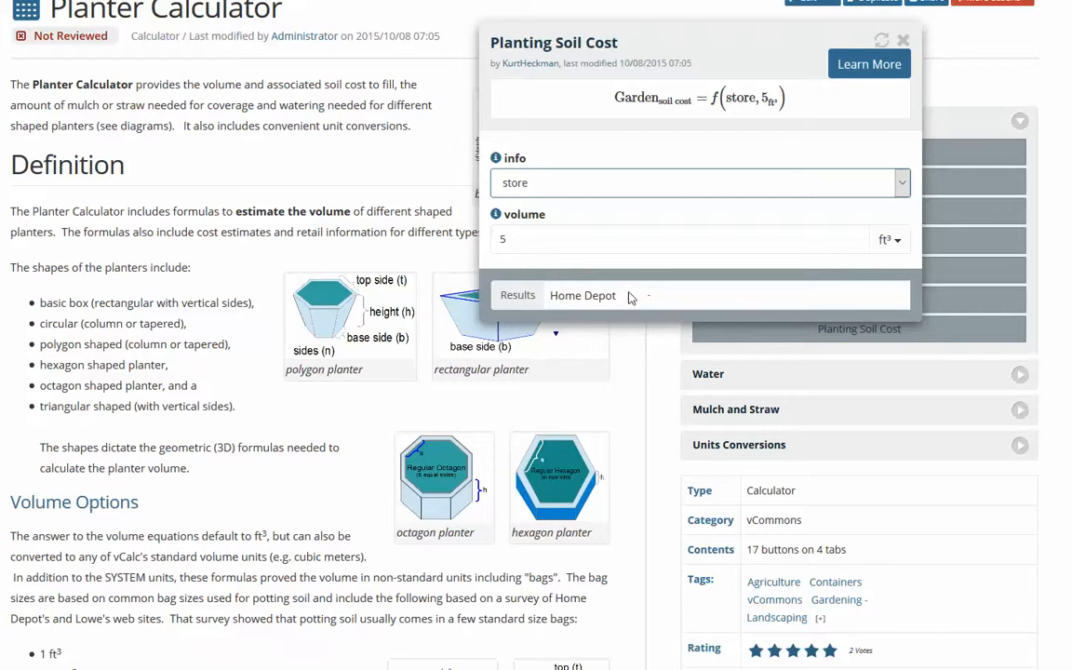
left_click(900, 41)
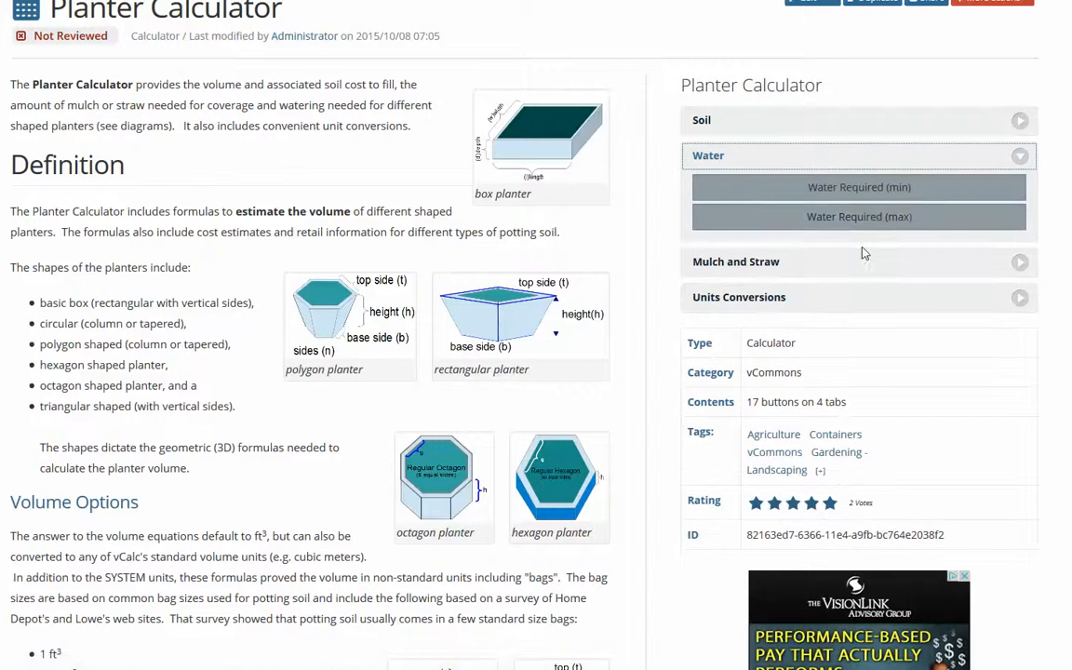
mouse_move(859, 186)
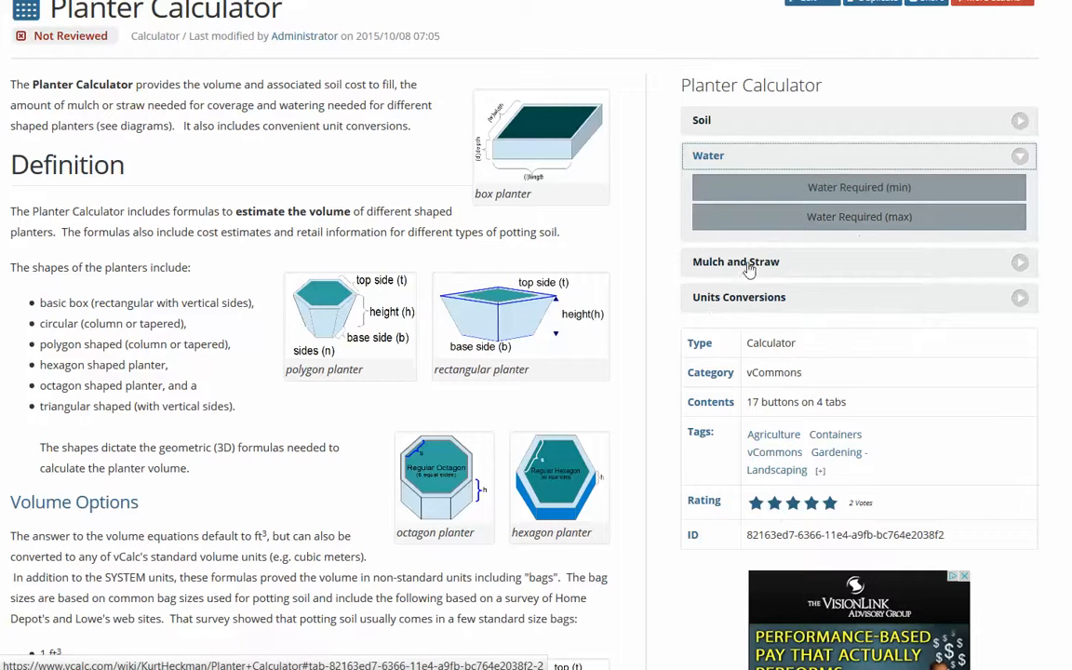
Expand Mulch and Straw and Units Conversions, then bring up the Kitchen Units converter.
left_click(735, 261)
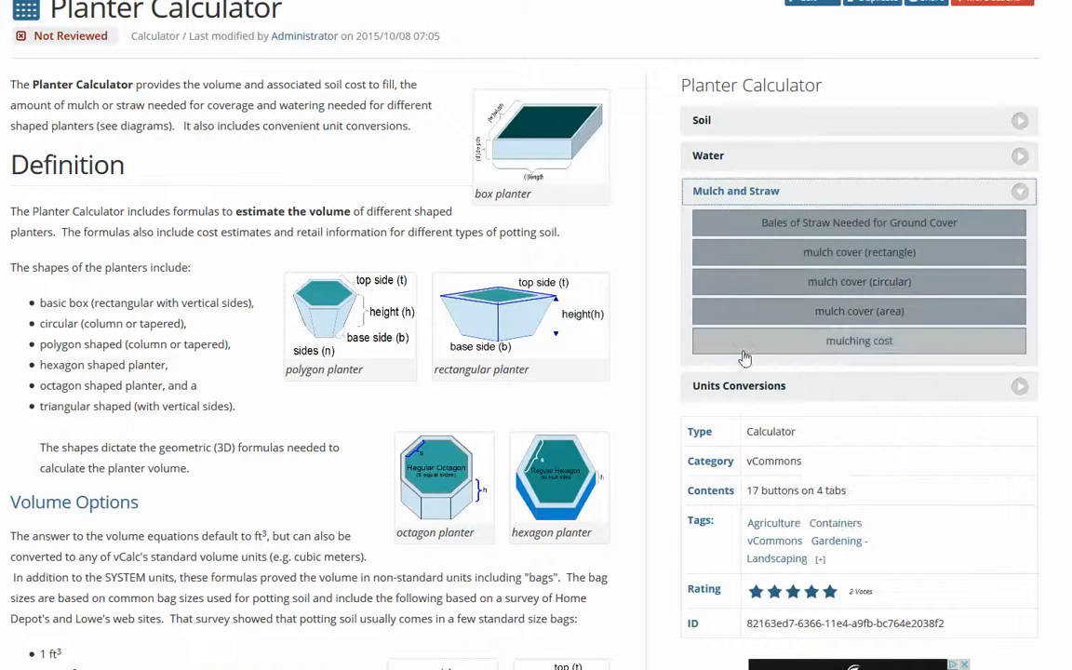
left_click(737, 385)
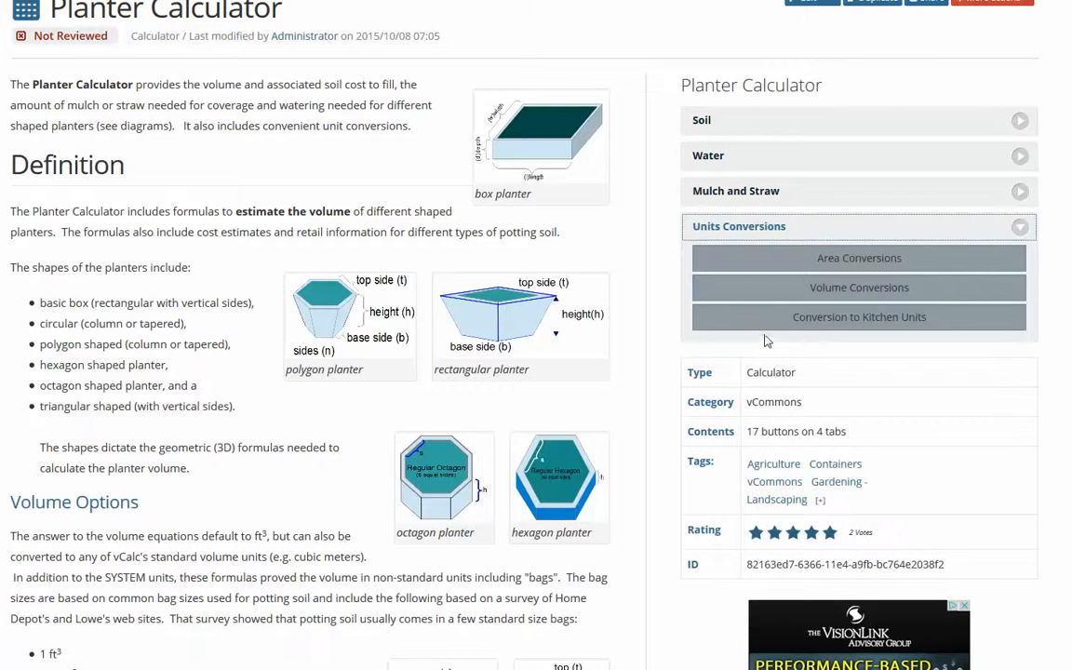
left_click(858, 316)
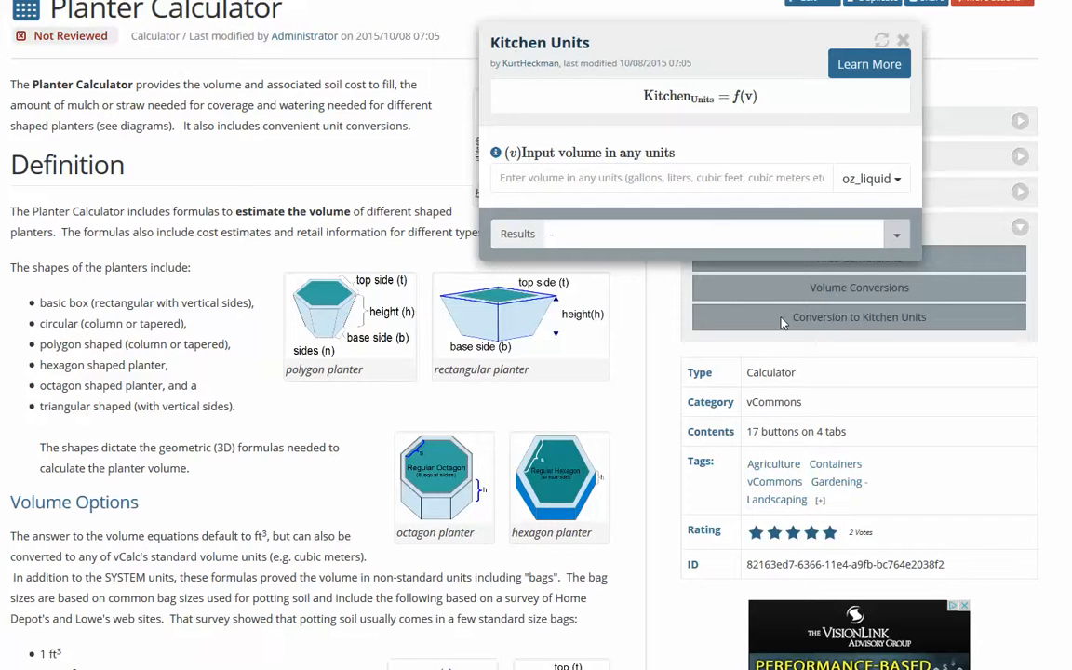
Convert 56 fluid ounces into 1 quart, 1 pint and 1 cup, then close the converter.
left_click(661, 178)
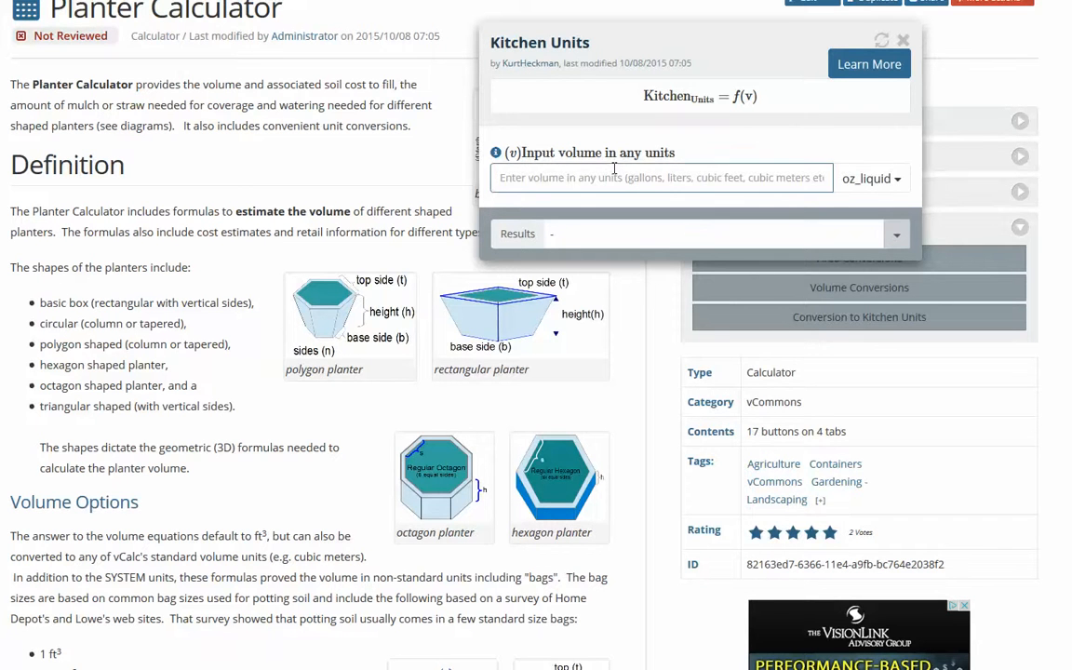
type("56")
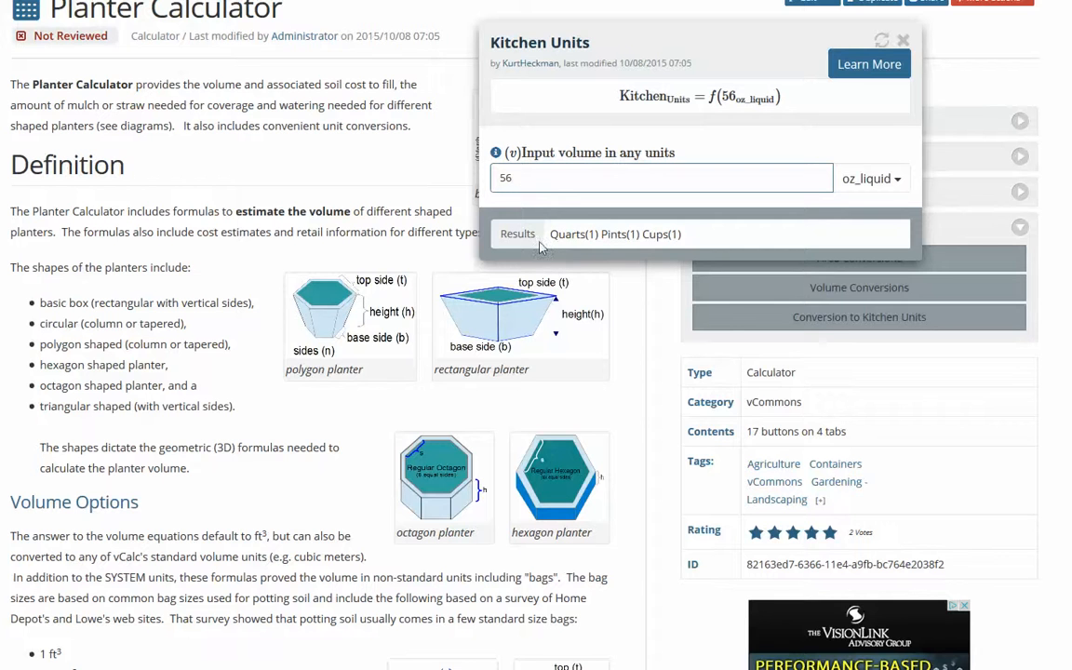
mouse_move(640, 242)
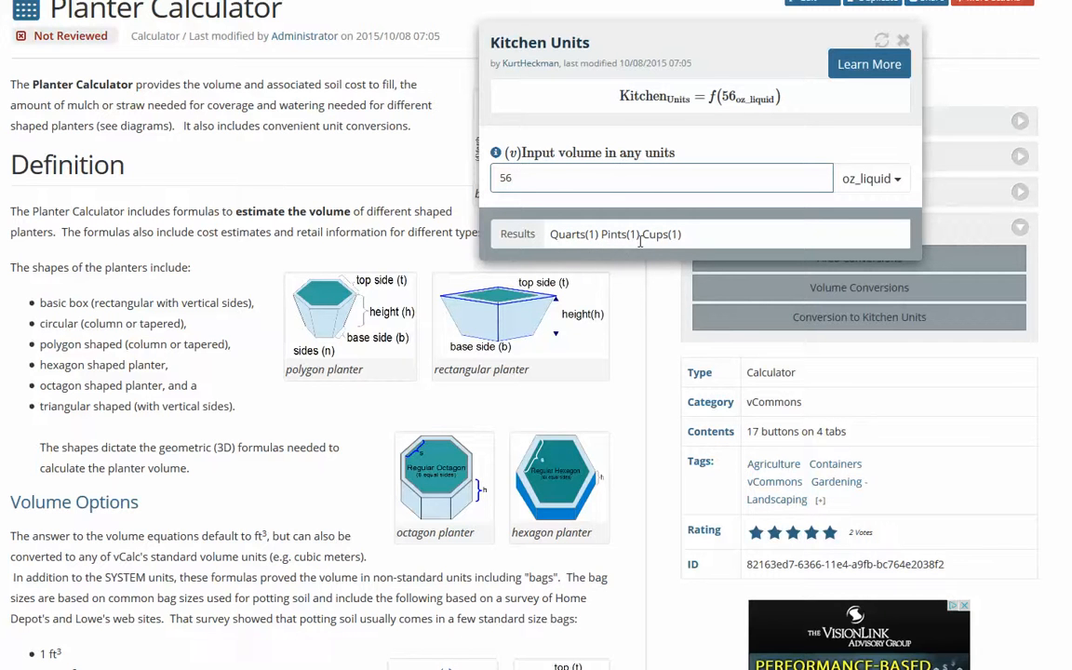
mouse_move(698, 253)
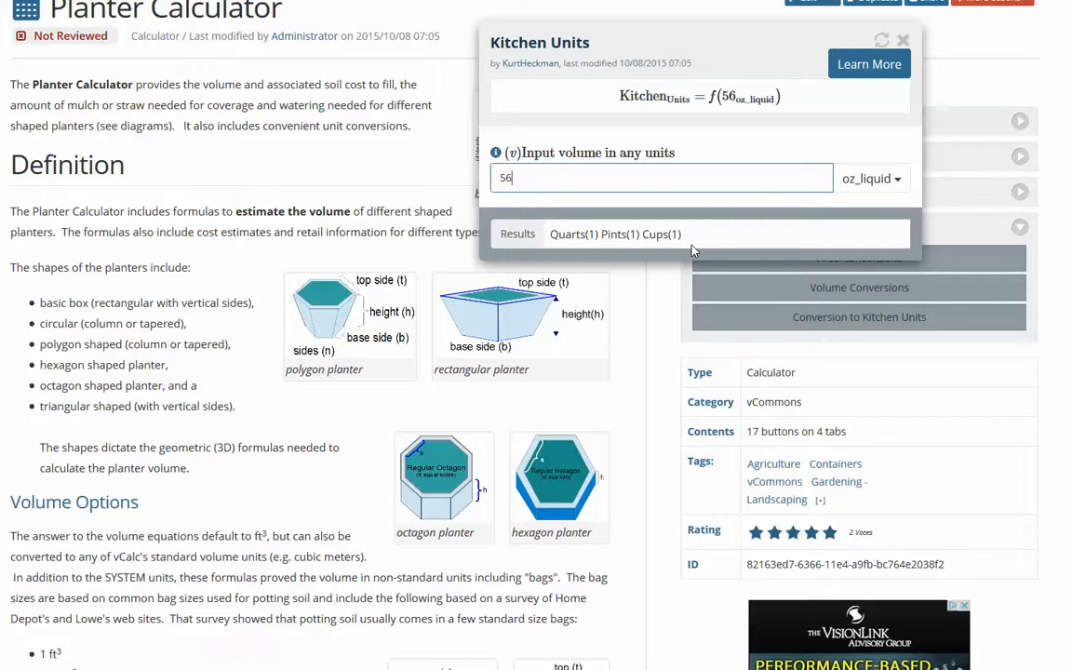
mouse_move(677, 251)
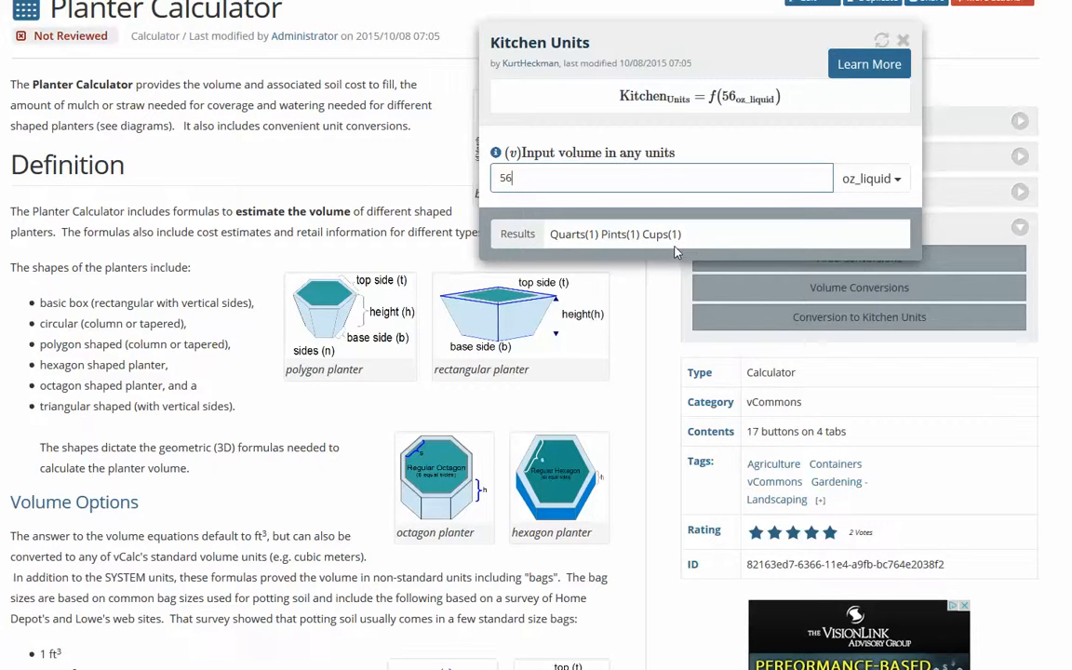
left_click(900, 41)
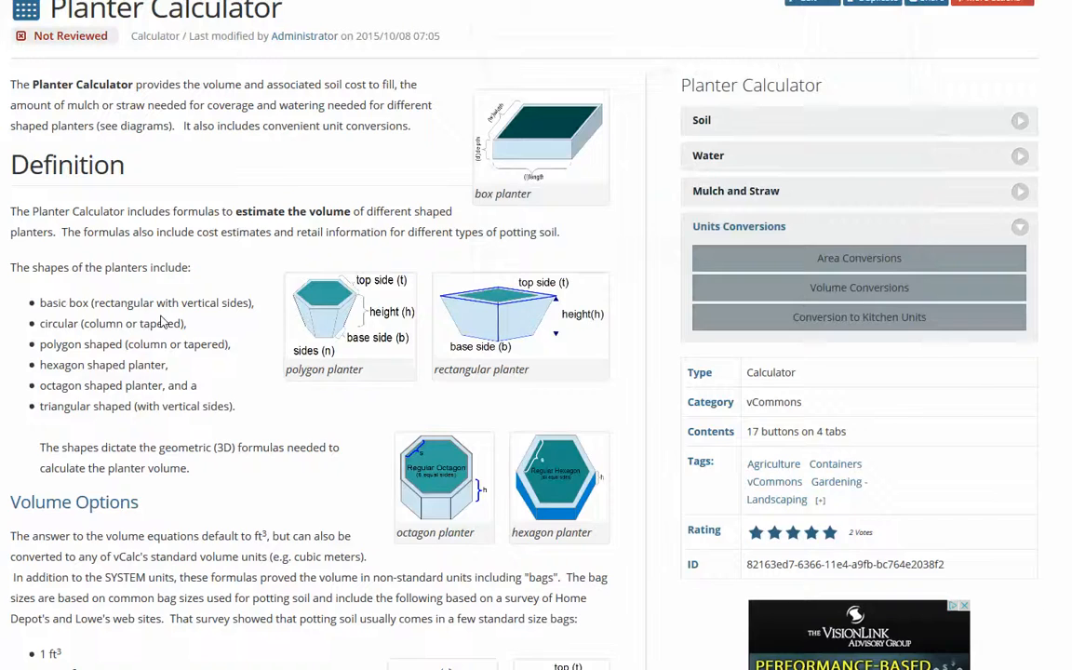